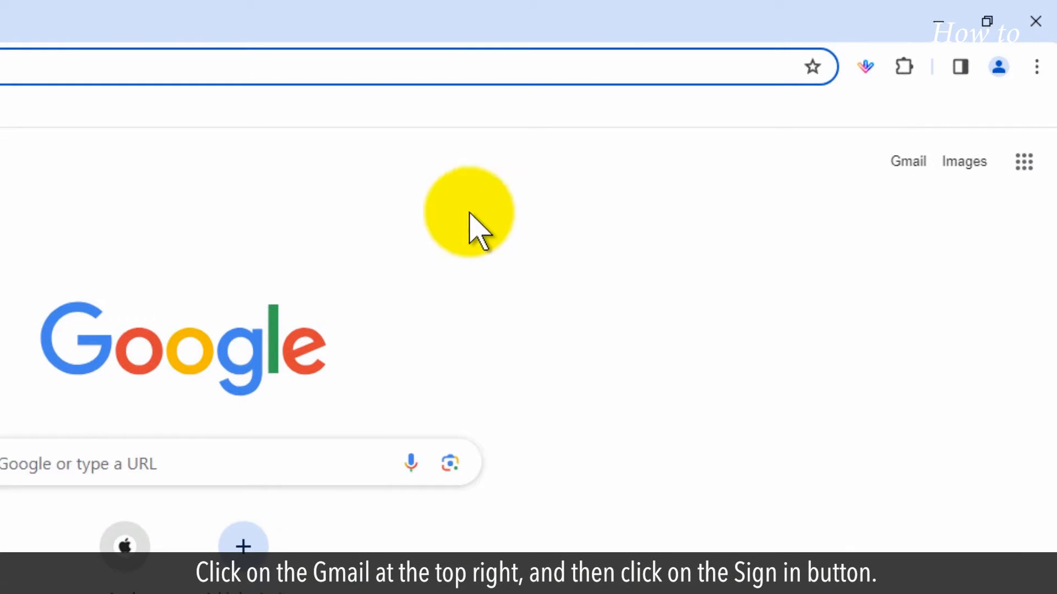
Follow the Gmail link from the Google homepage to the Gmail welcome page.
{"action": "left_click", "coordinate": [907, 161]}
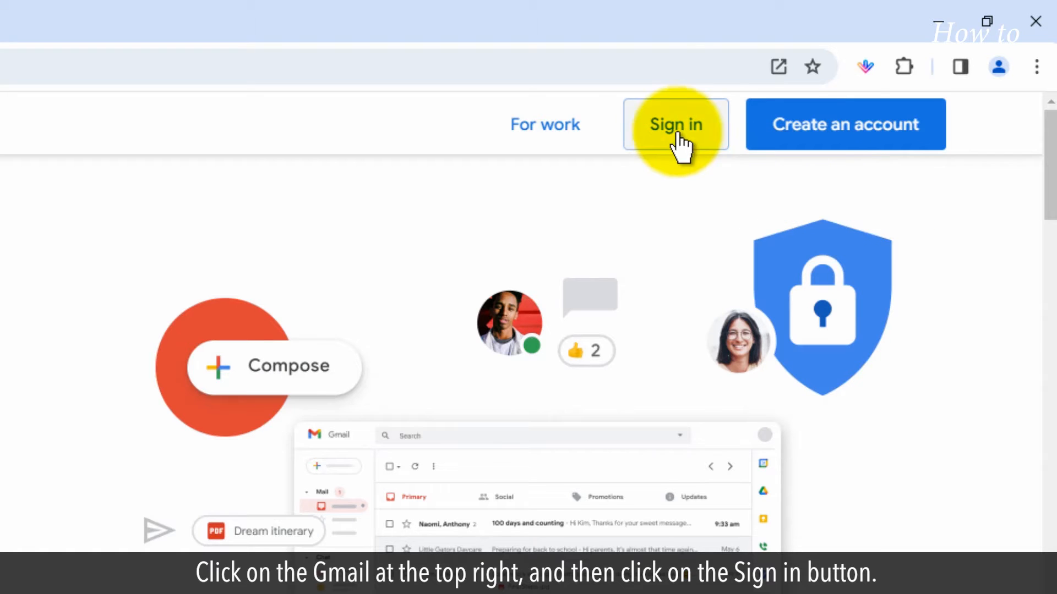
{"action": "left_click", "coordinate": [675, 124]}
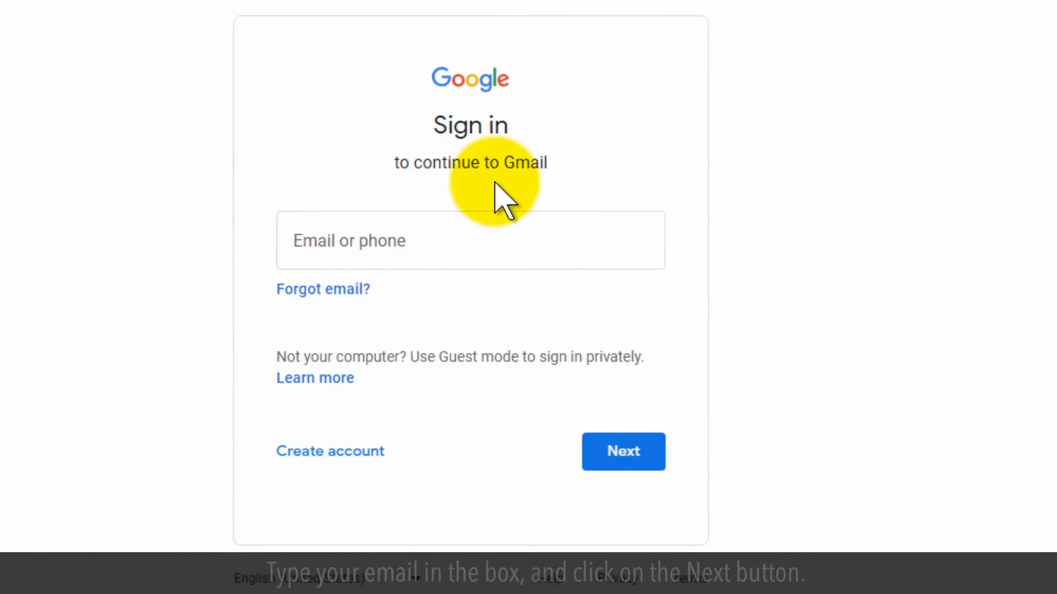
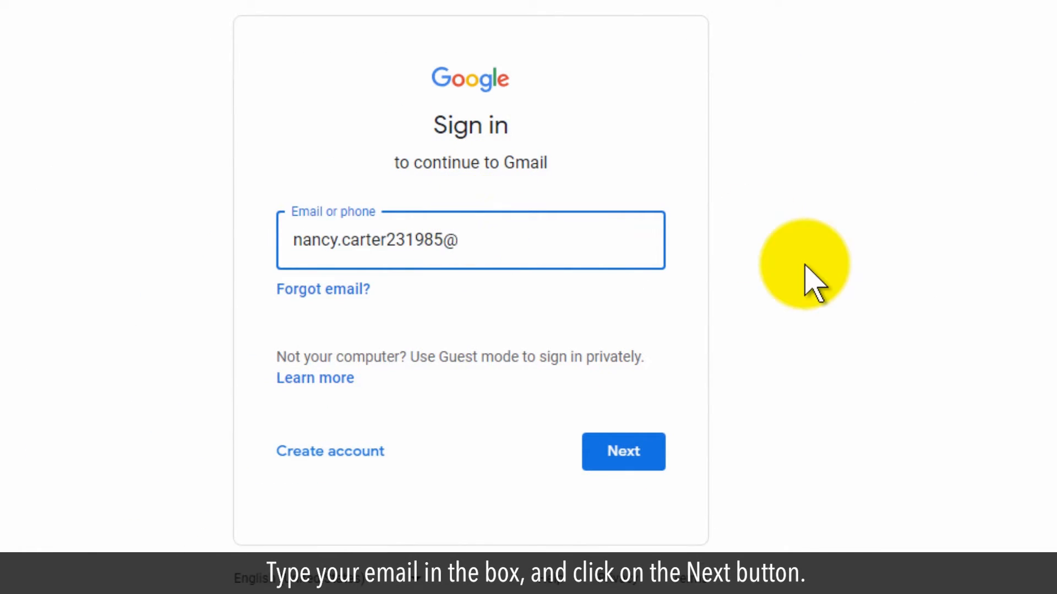
{"action": "left_click", "coordinate": [623, 451]}
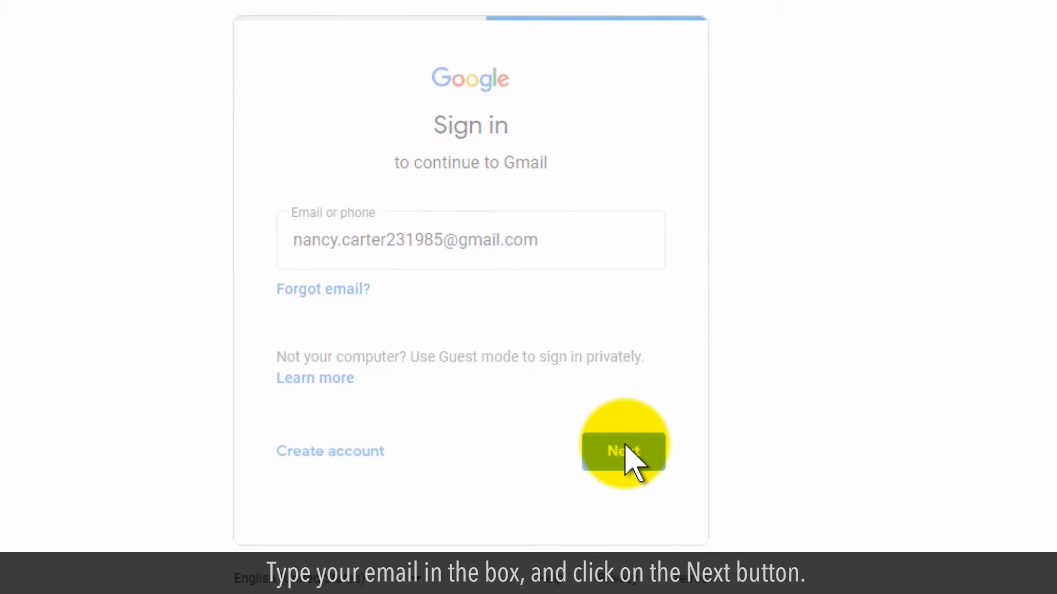
{"action": "left_click", "coordinate": [621, 451]}
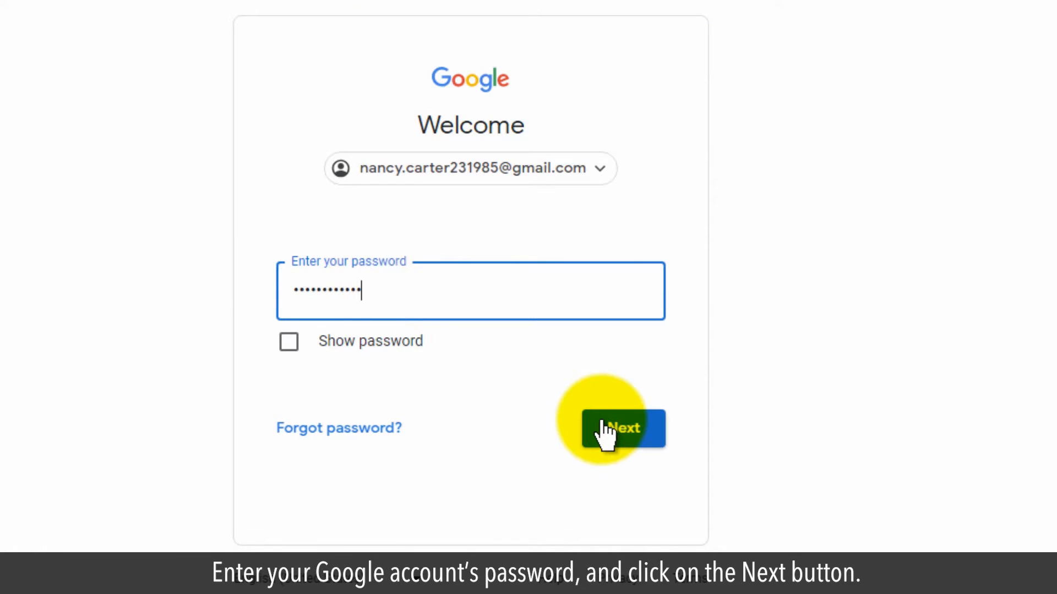
{"action": "left_click", "coordinate": [622, 429]}
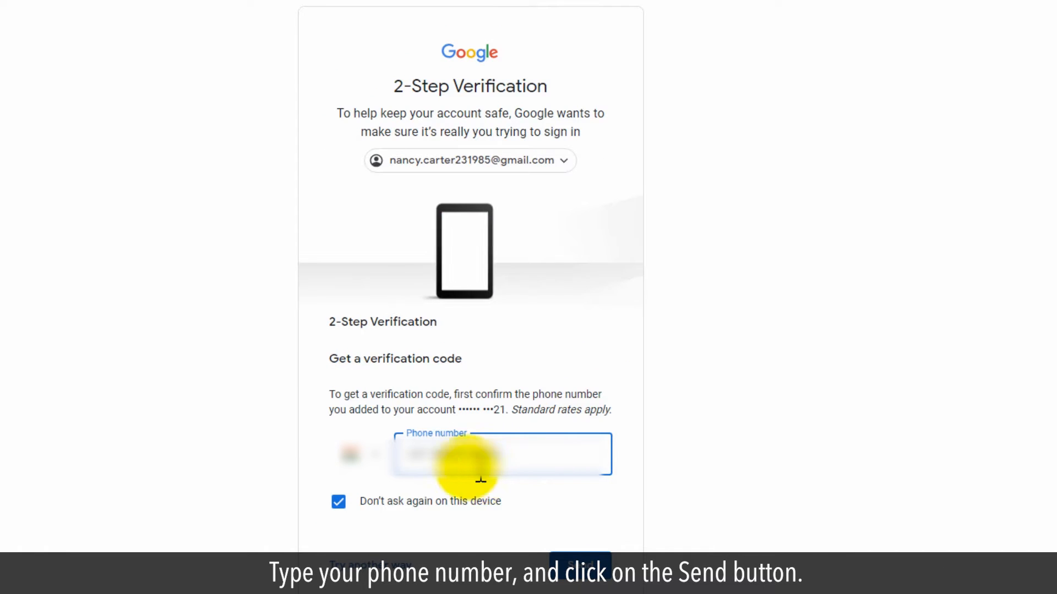
Request a texted verification code and submit it to finish signing in.
{"action": "left_click", "coordinate": [580, 564]}
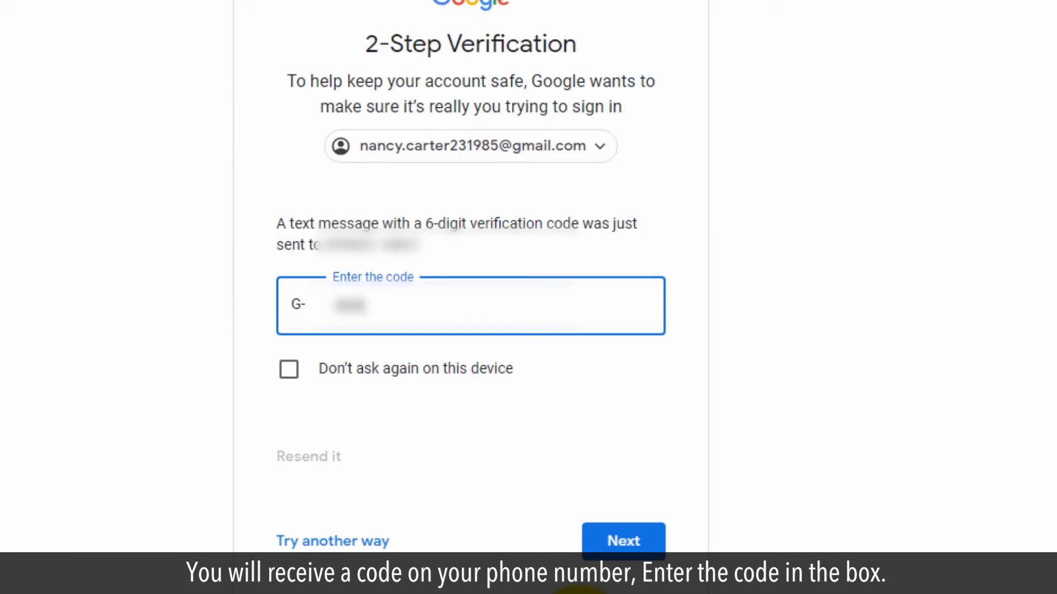
{"action": "left_click", "coordinate": [622, 541]}
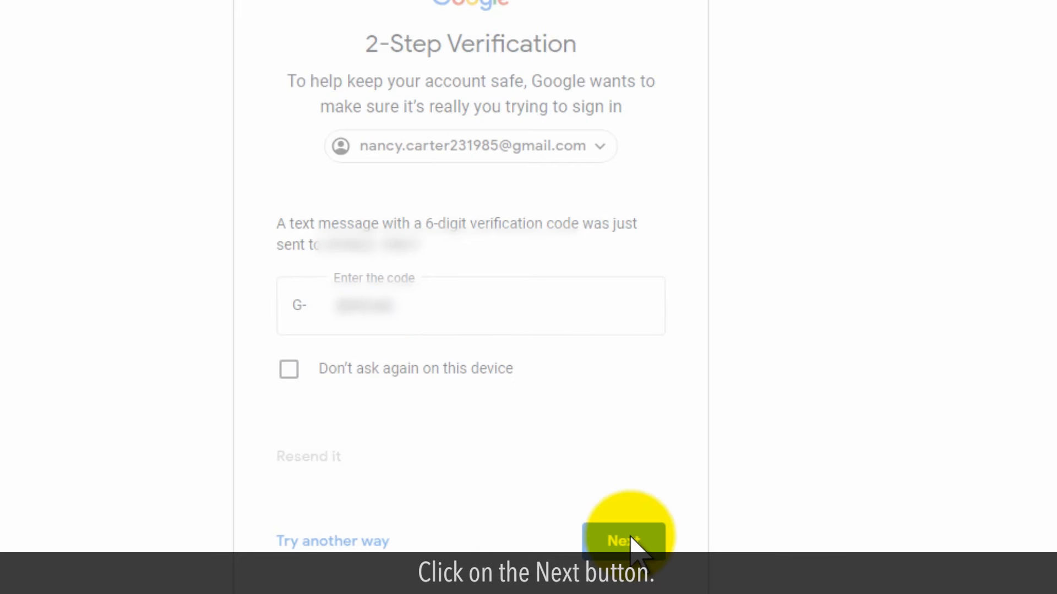
{"action": "left_click", "coordinate": [622, 541]}
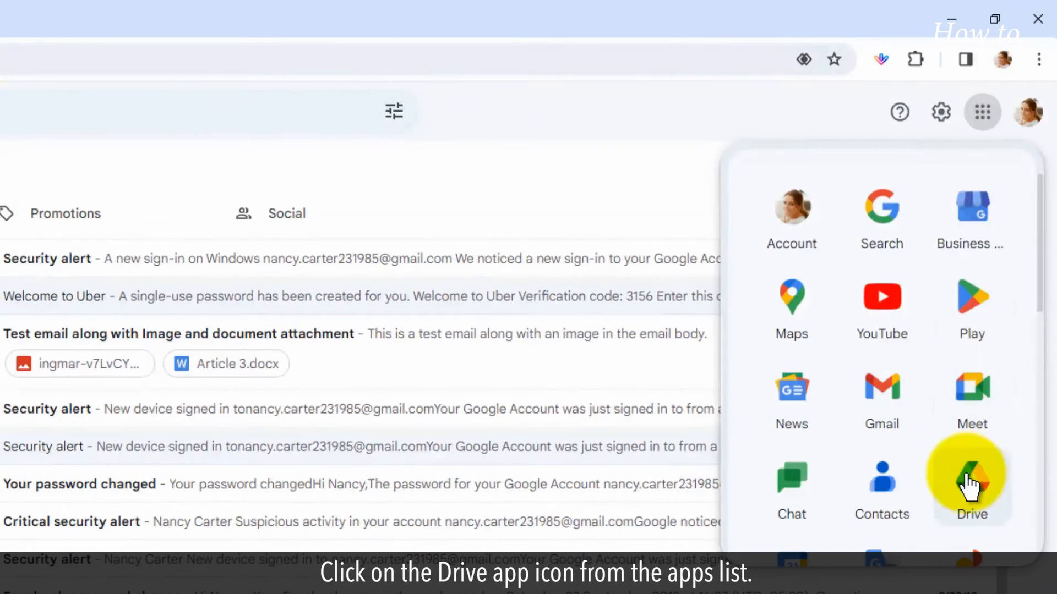
Choose Drive from the Google apps list to open Google Drive Home.
{"action": "left_click", "coordinate": [971, 478]}
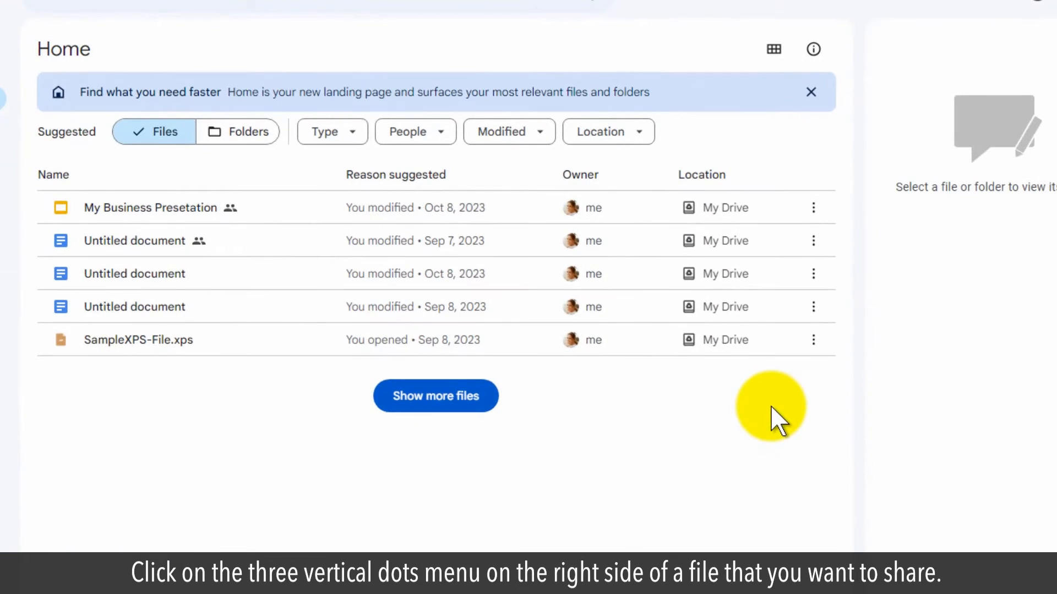
{"action": "mouse_move", "coordinate": [814, 240]}
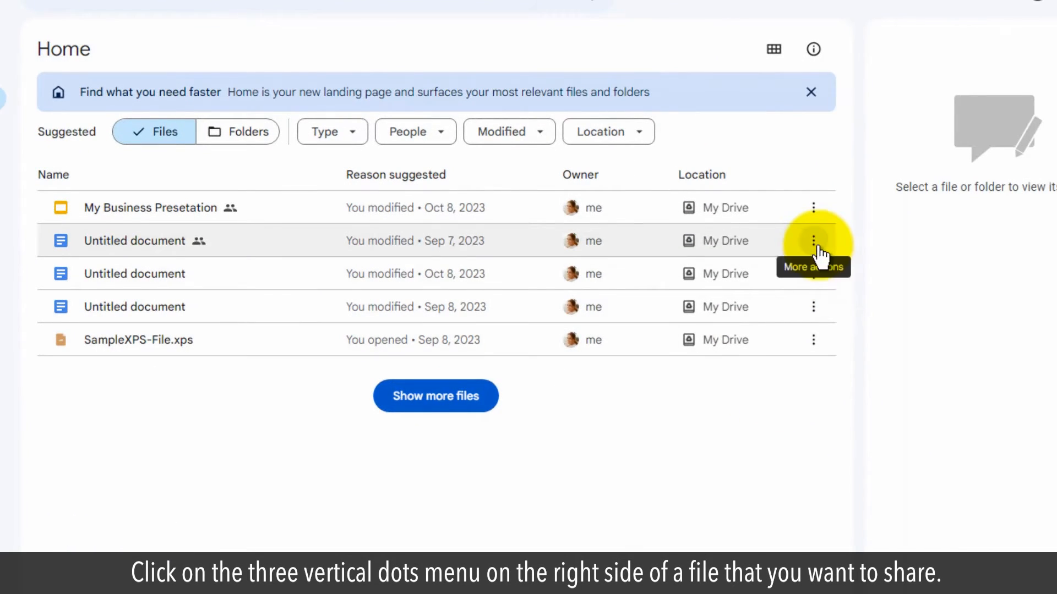
Open the Share dialog for the Untitled document from Sep 7, 2023.
{"action": "left_click", "coordinate": [813, 241]}
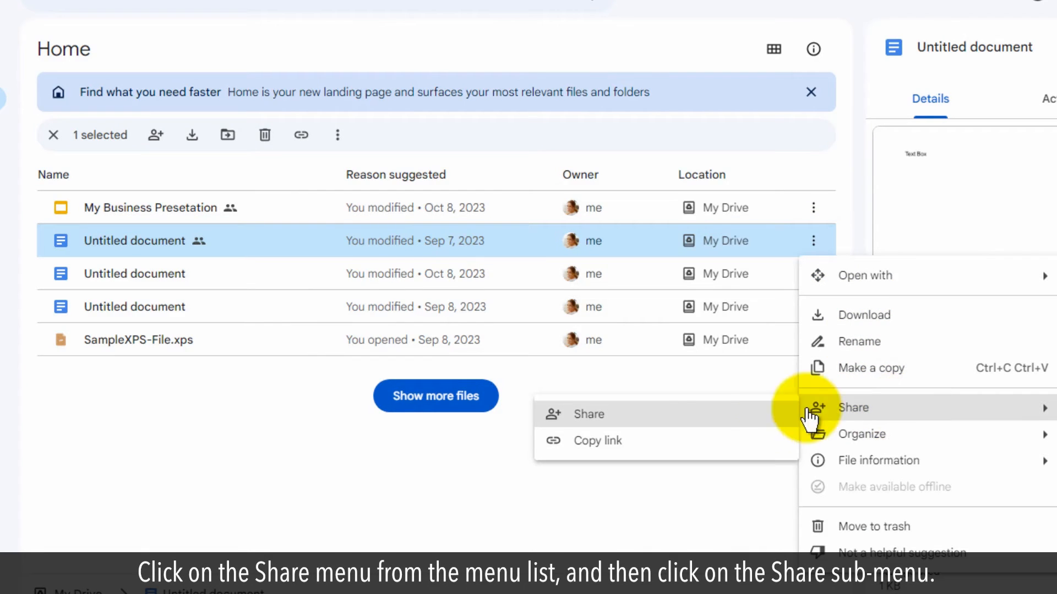
{"action": "left_click", "coordinate": [588, 414]}
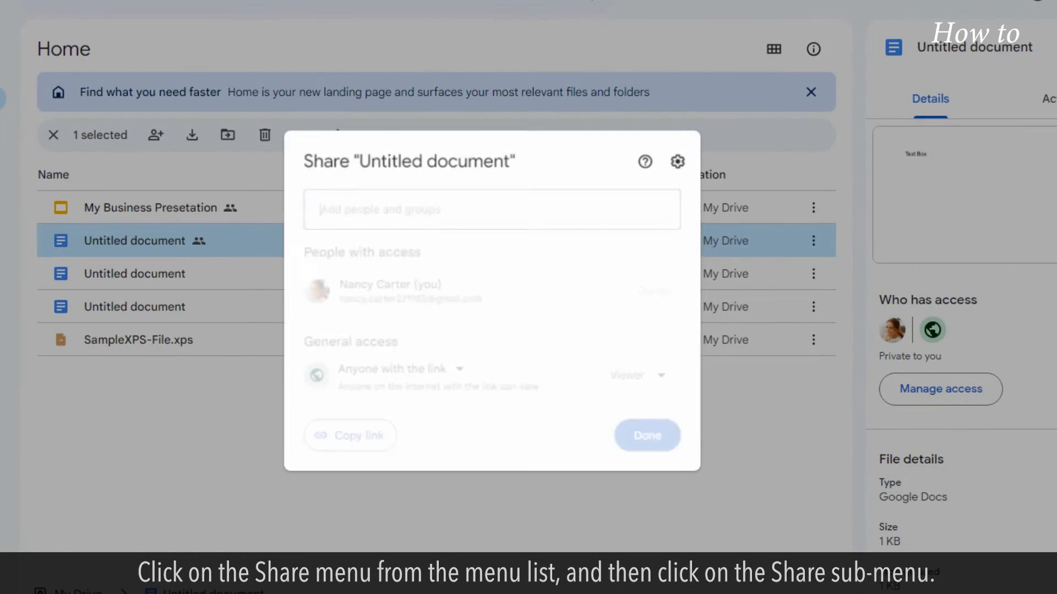
Add 'Techy adam' as a recipient in the share box.
{"action": "left_click", "coordinate": [492, 204]}
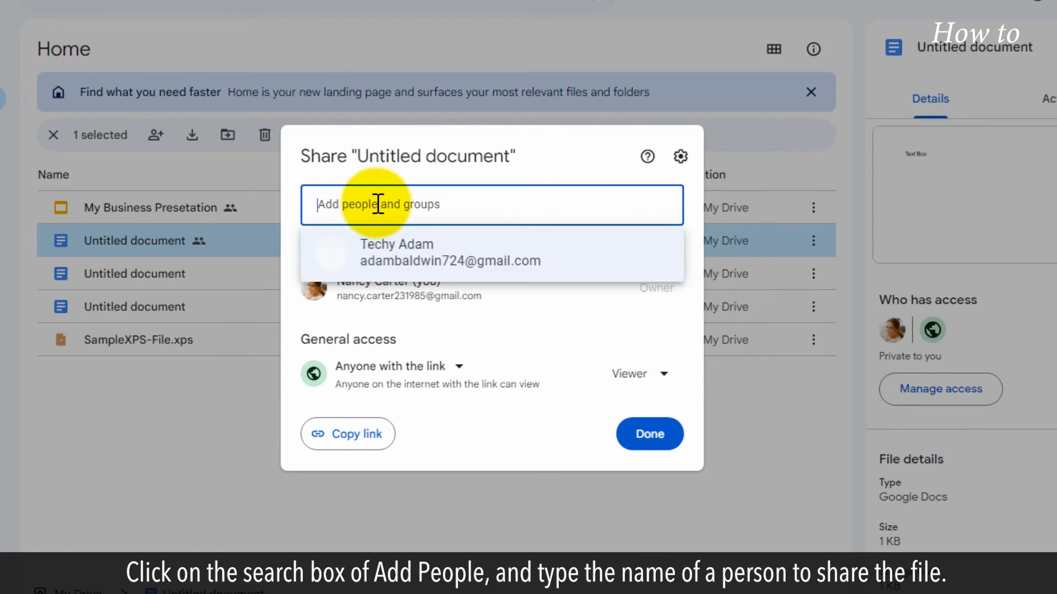
{"action": "type", "text": "Techy adam"}
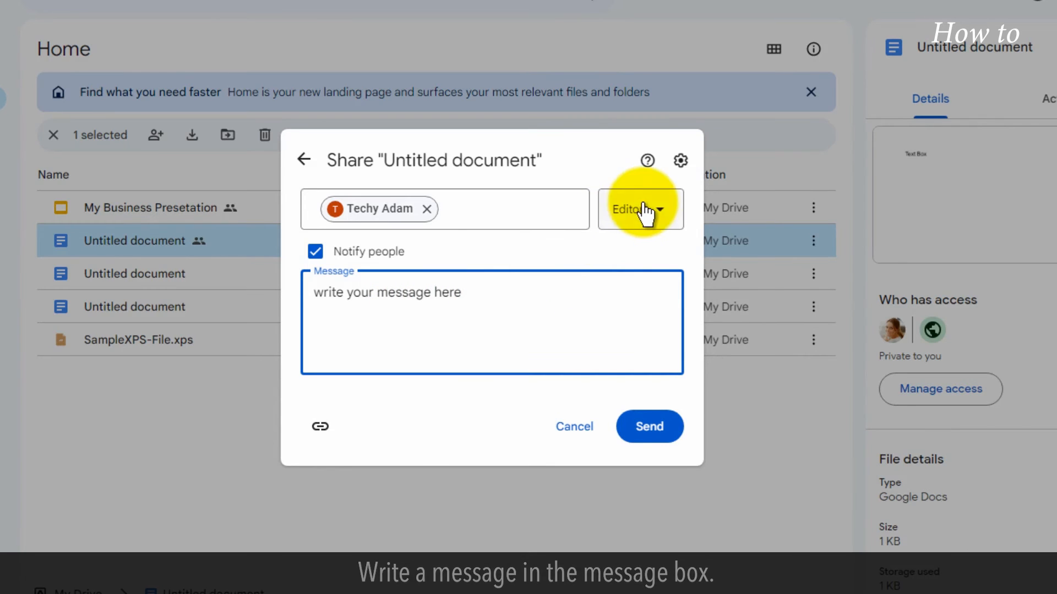
{"action": "left_click", "coordinate": [633, 208]}
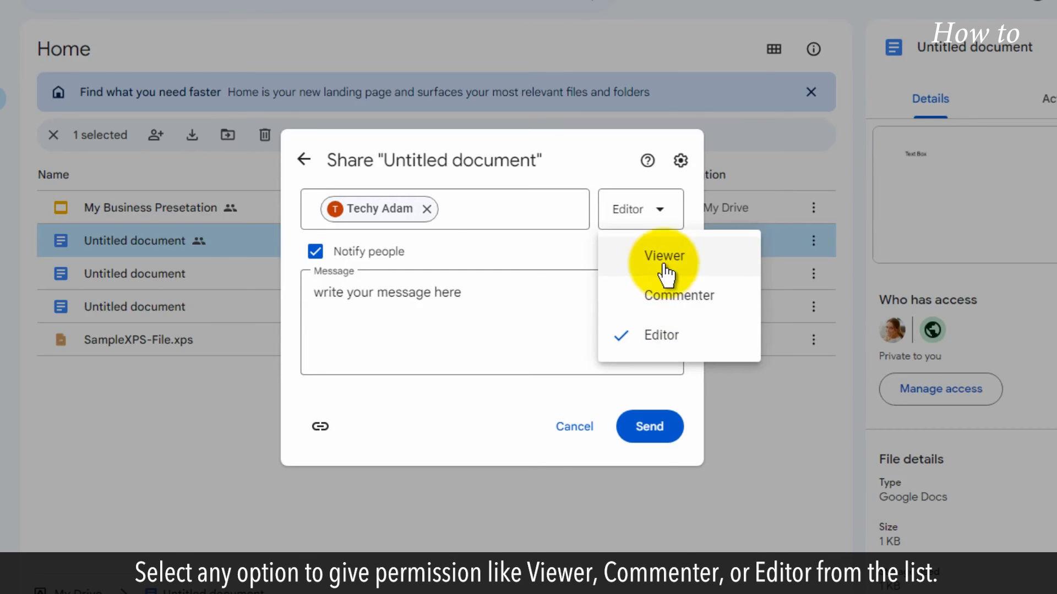
{"action": "left_click", "coordinate": [664, 255]}
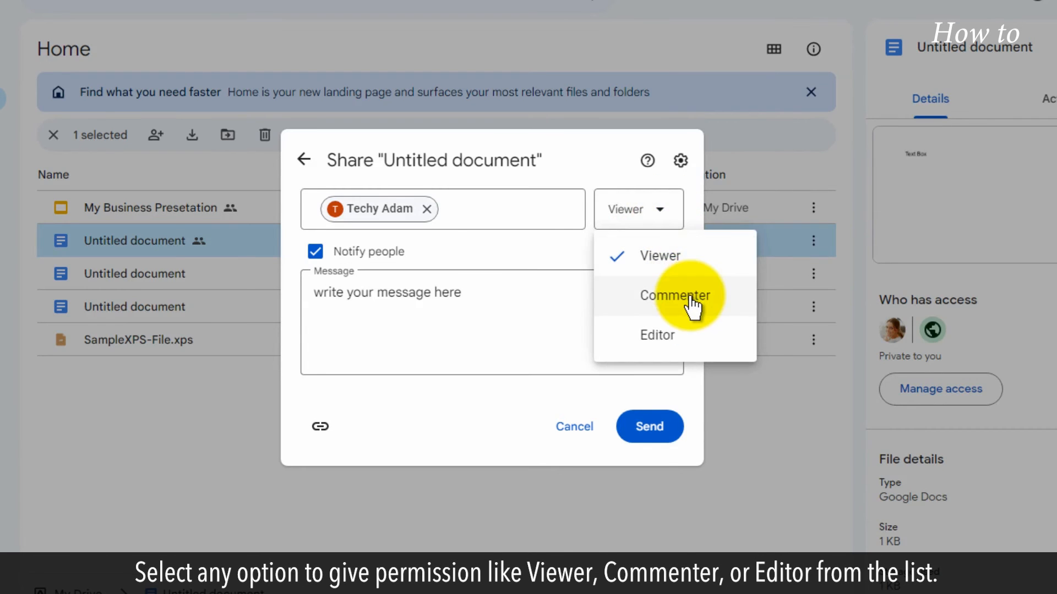
{"action": "left_click", "coordinate": [657, 336]}
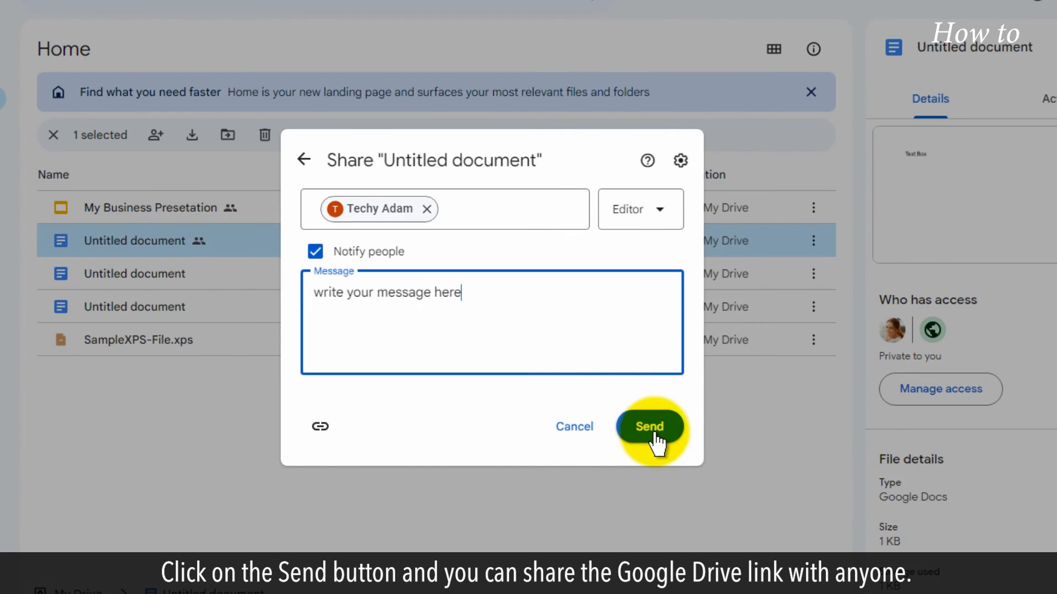
Send the Editor invitation to Techy Adam for the Untitled document.
{"action": "left_click", "coordinate": [649, 426]}
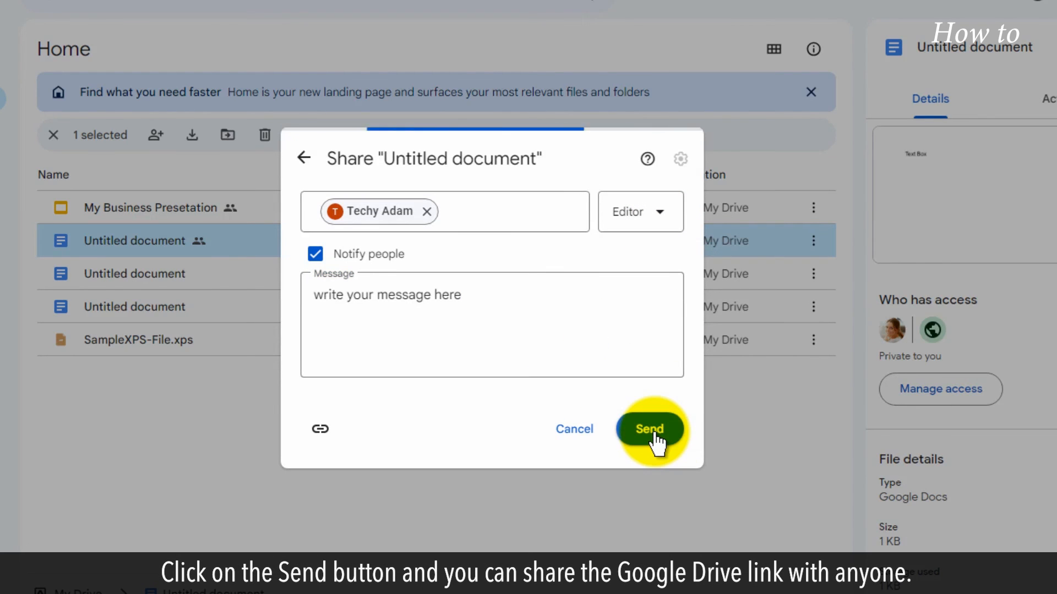
{"action": "left_click", "coordinate": [649, 429]}
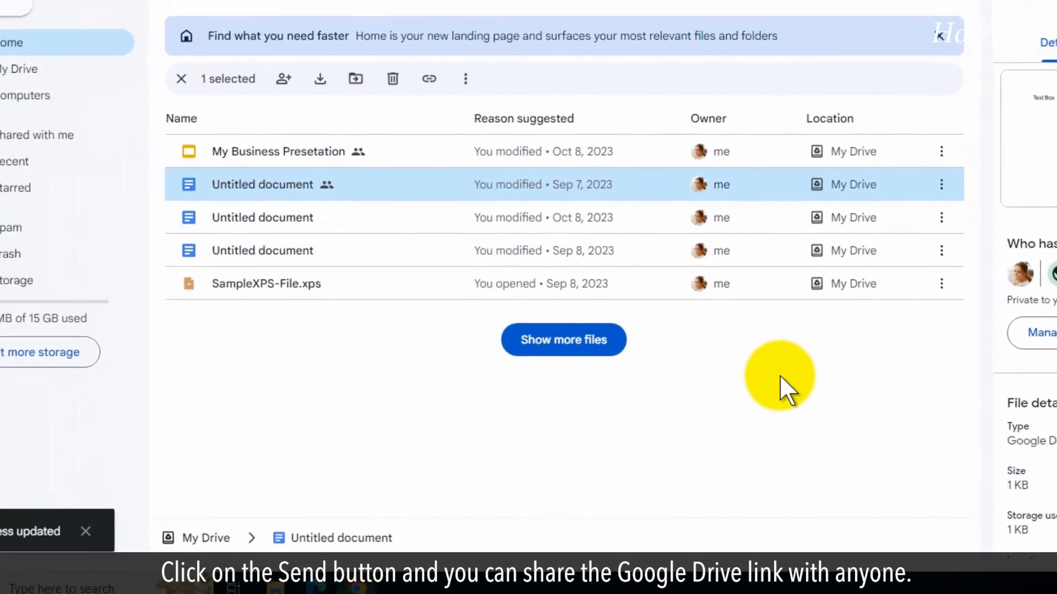